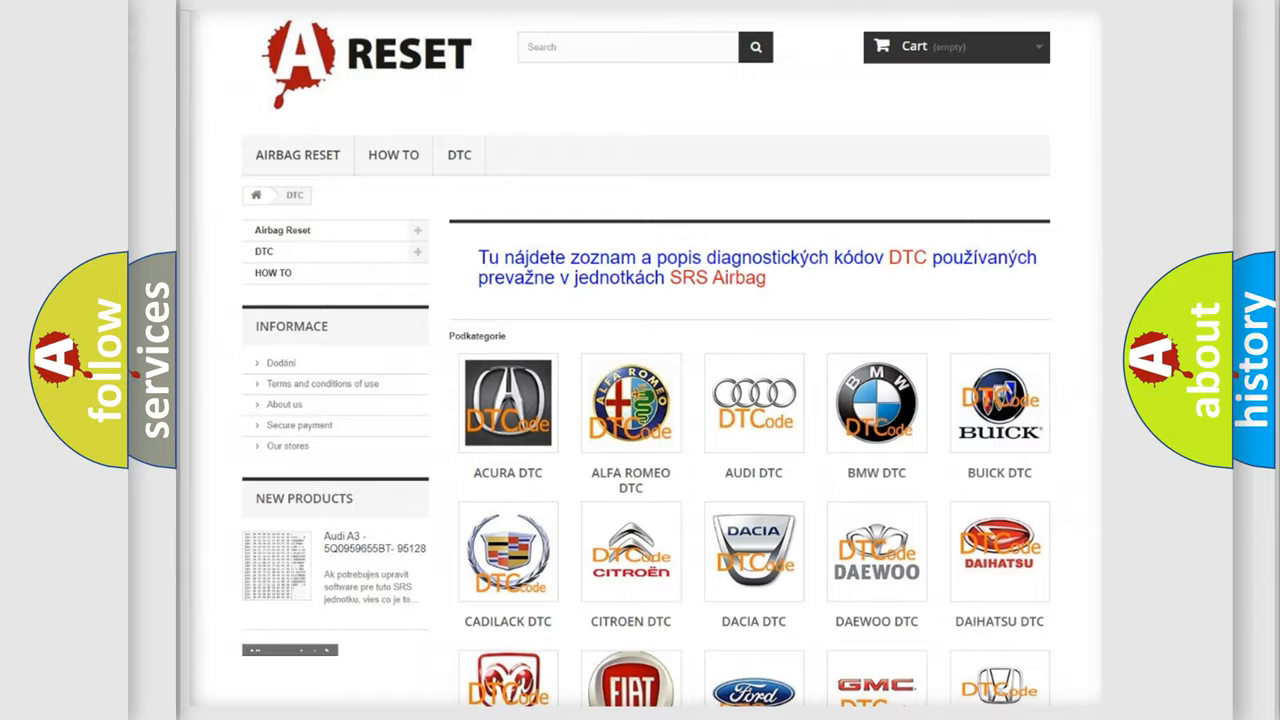
- Open the Lexus DTC page from the brand grid and browse its trouble code list
{"action": "scroll", "scroll_direction": "down", "scroll_amount": 3}
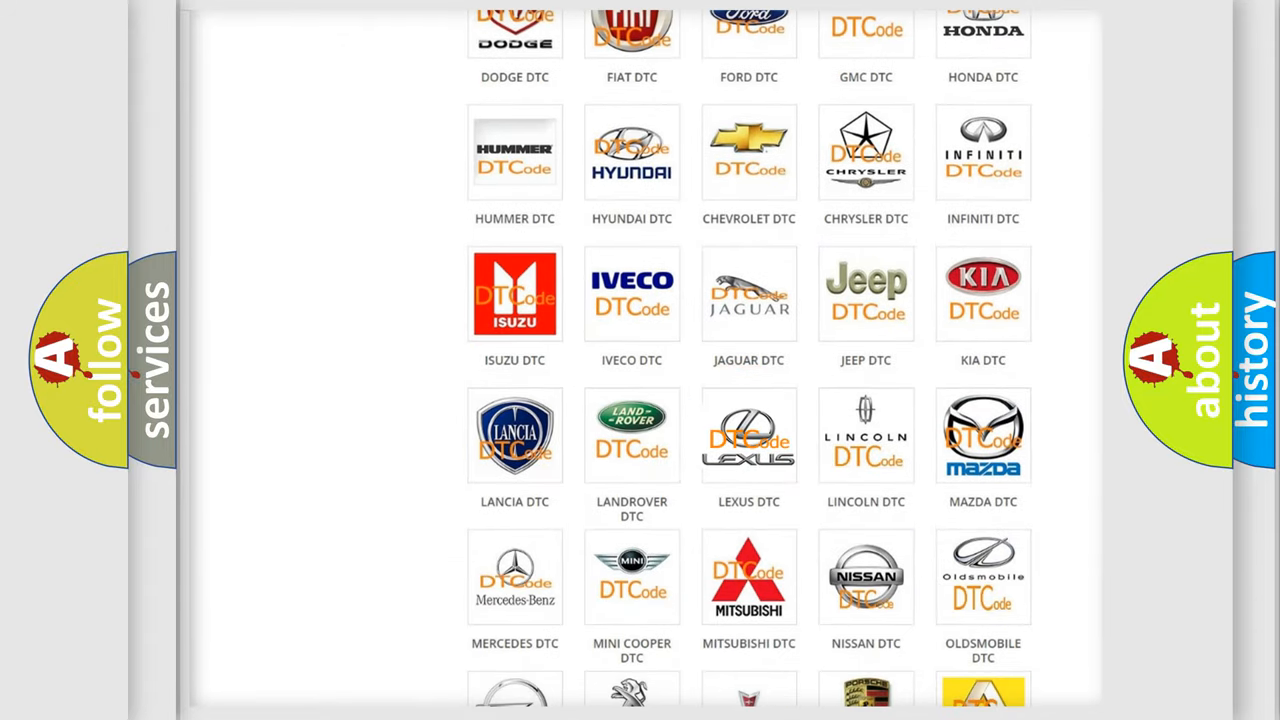
{"action": "left_click", "coordinate": [749, 435]}
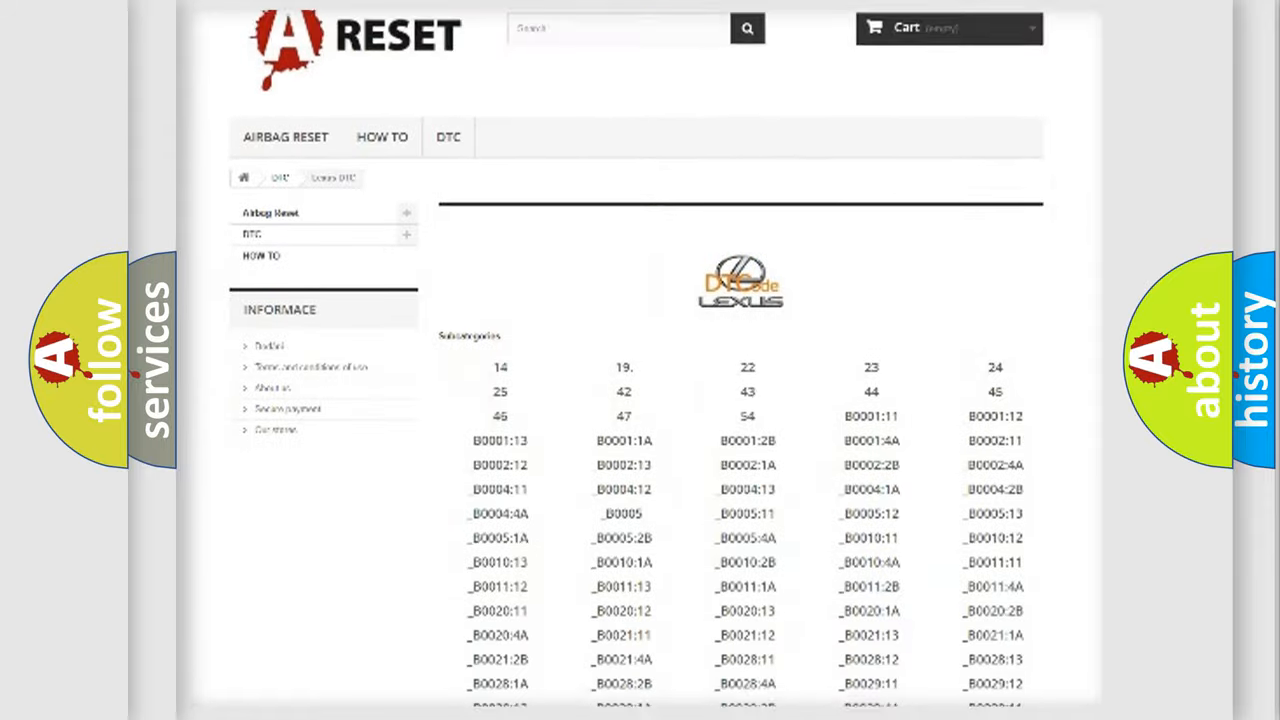
{"action": "scroll", "scroll_direction": "down", "scroll_amount": 3}
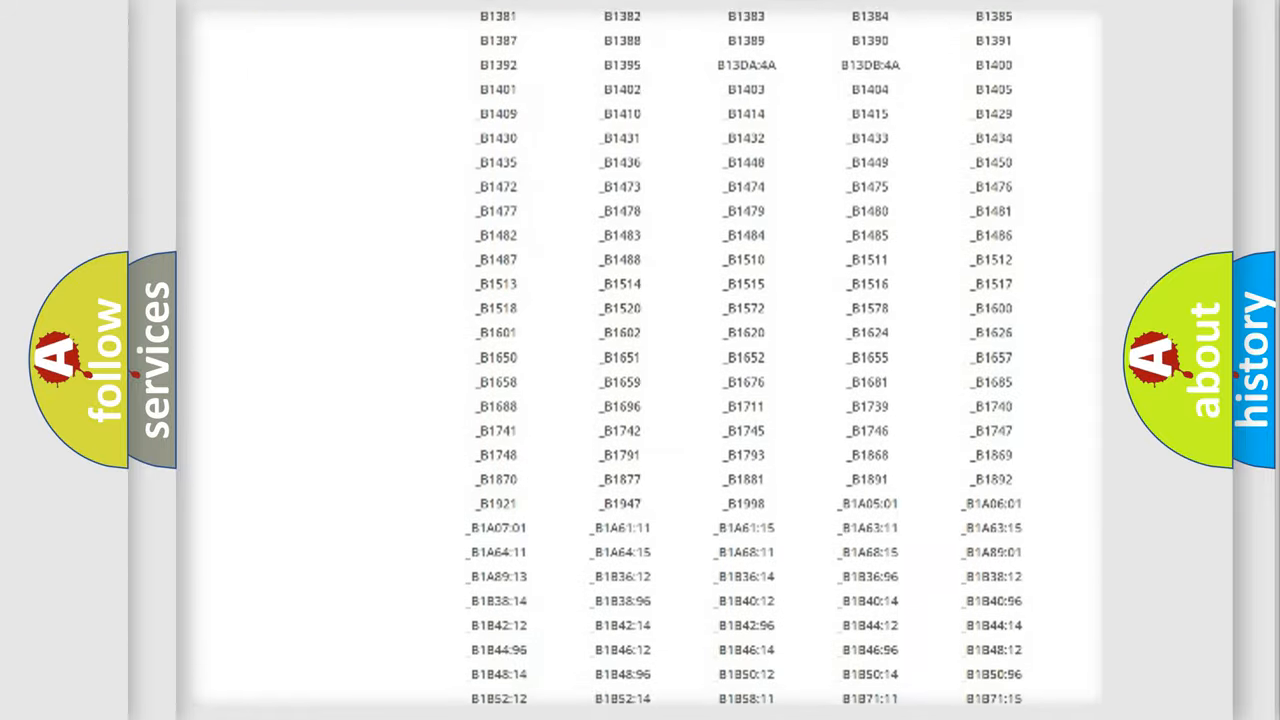
{"action": "scroll", "scroll_direction": "up", "scroll_amount": 3}
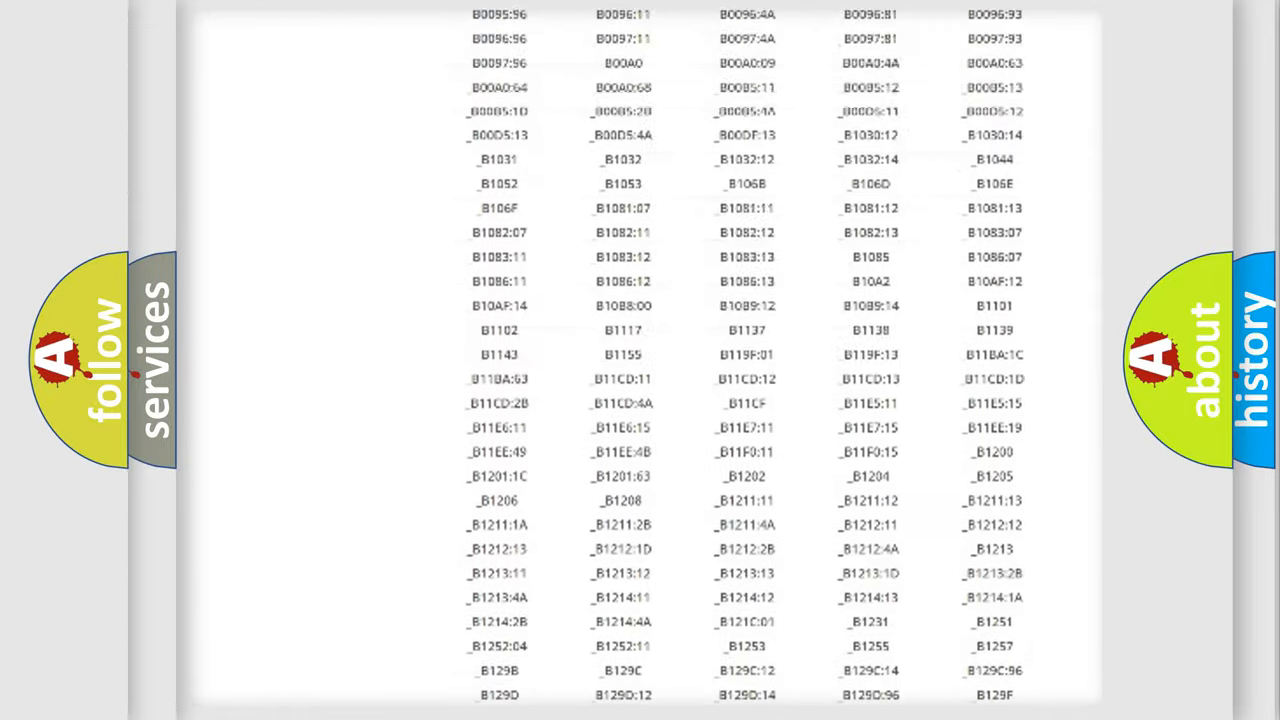
{"action": "scroll", "scroll_direction": "up", "scroll_amount": 3}
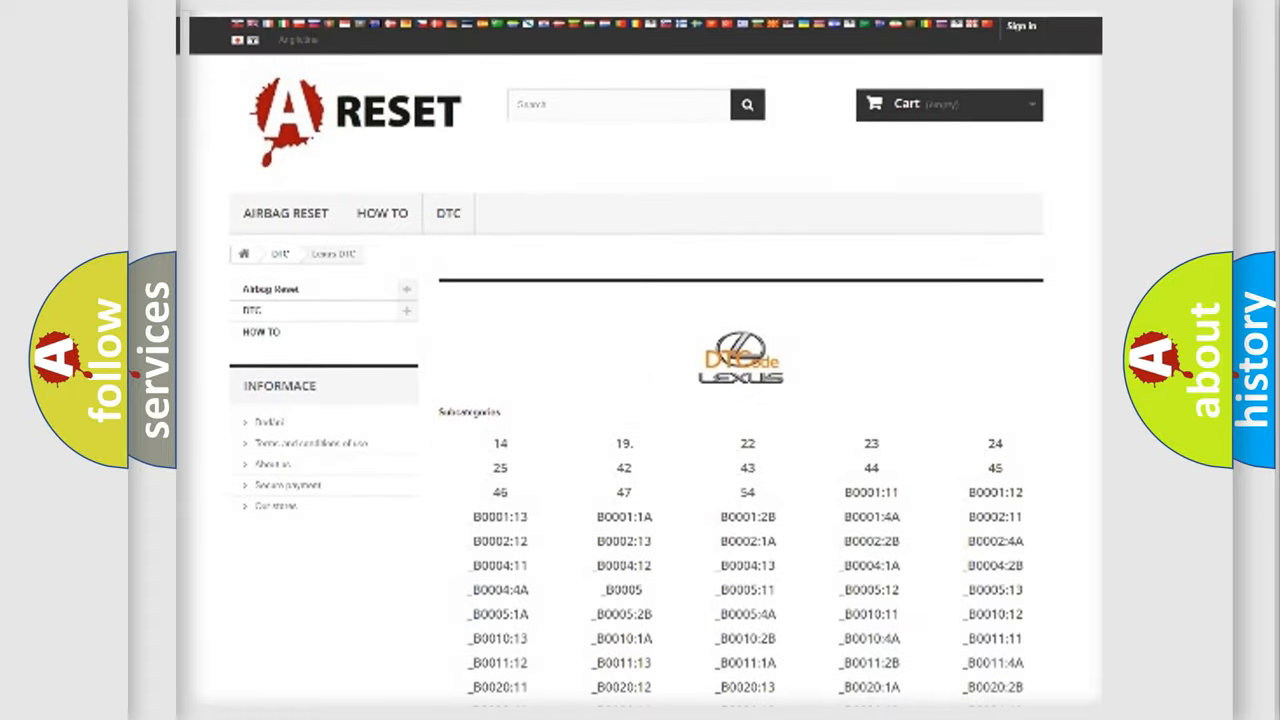